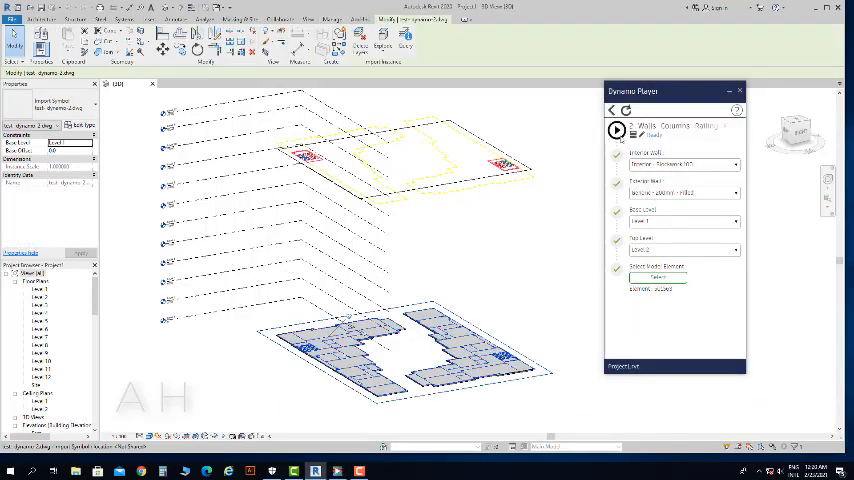
# Step: Run the Dynamo Player script that builds the ground-floor walls from the linked CAD plan
pyautogui.click(616, 130)
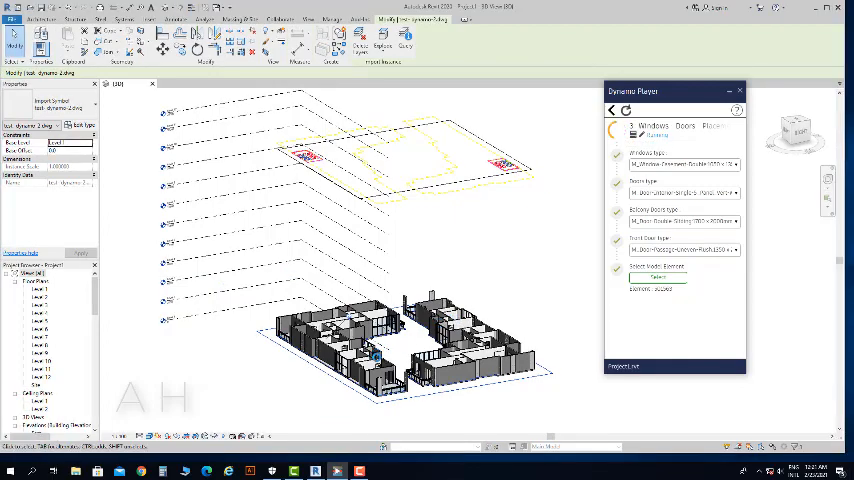
# Step: Run the next three Dynamo scripts in turn, adding elements up to the shafts script and exterior shell
pyautogui.click(616, 130)
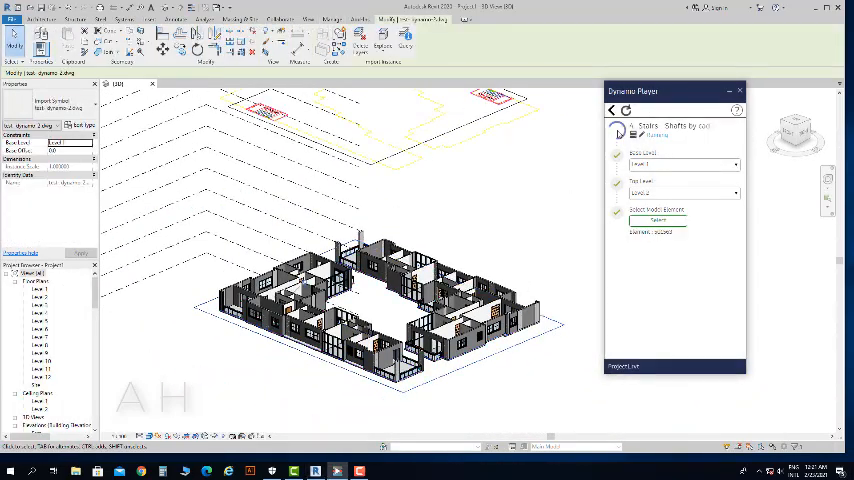
pyautogui.click(616, 130)
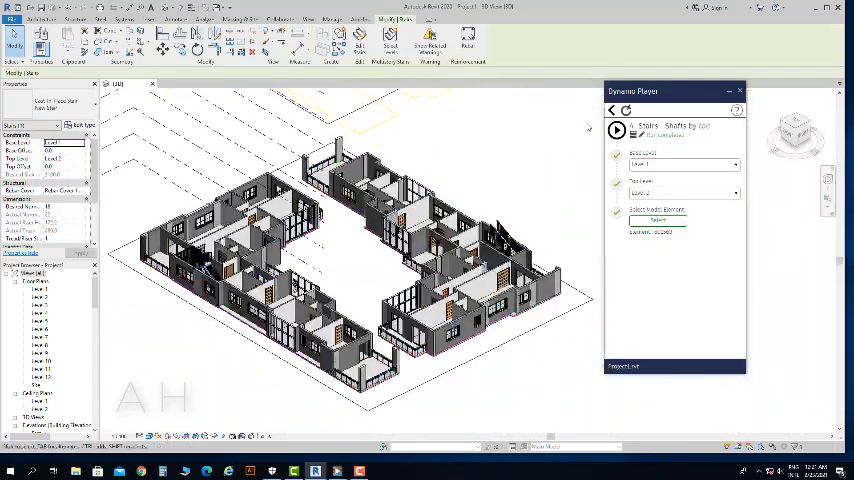
pyautogui.click(616, 130)
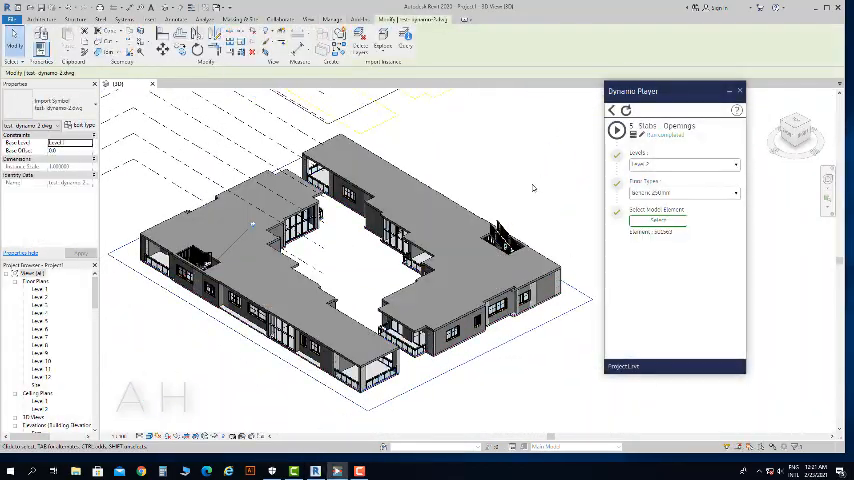
# Step: Return to the full script list and run the bottom script, cutting openings in the exterior shell
pyautogui.click(612, 110)
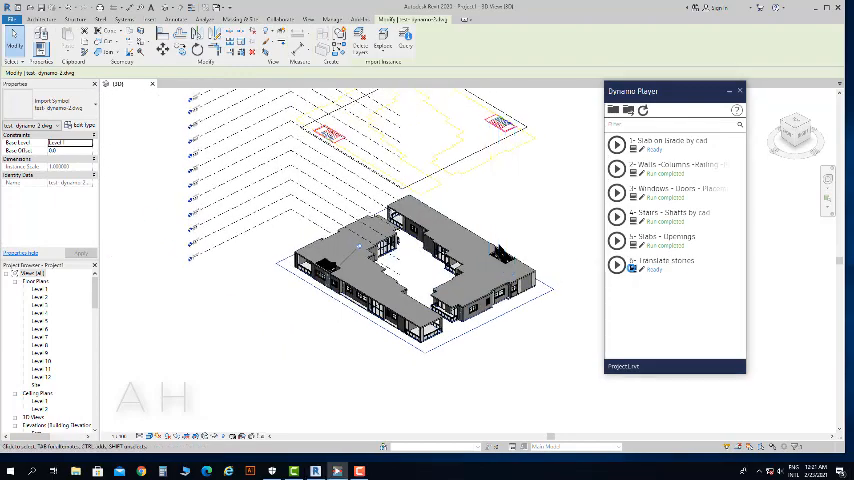
pyautogui.click(616, 264)
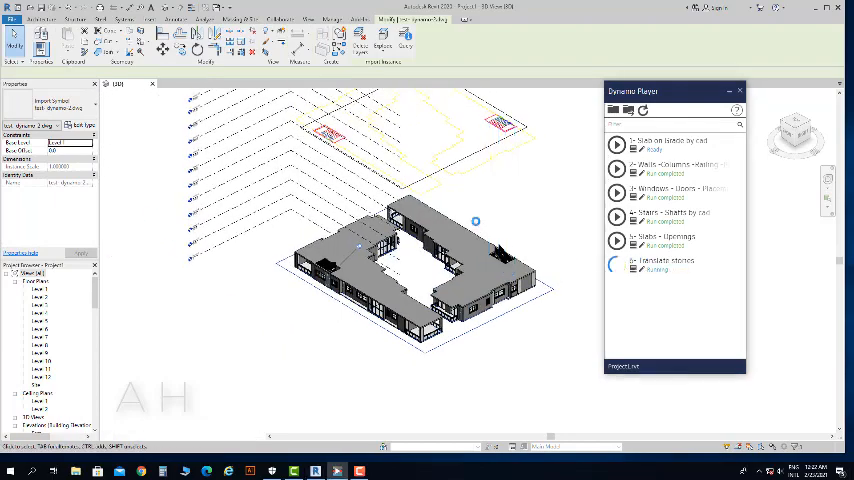